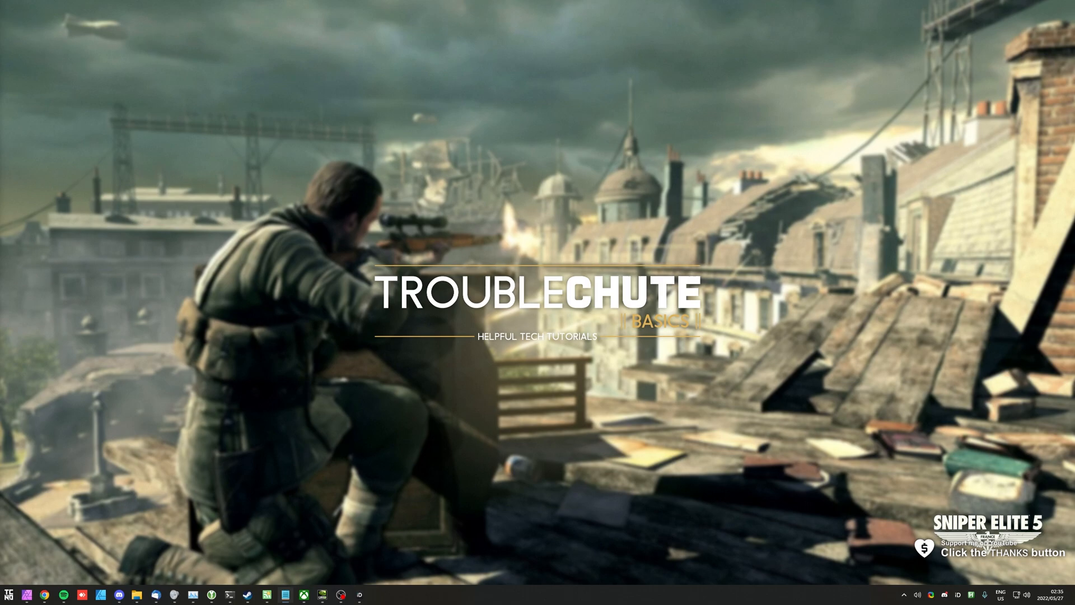
pyautogui.moveTo(483, 344)
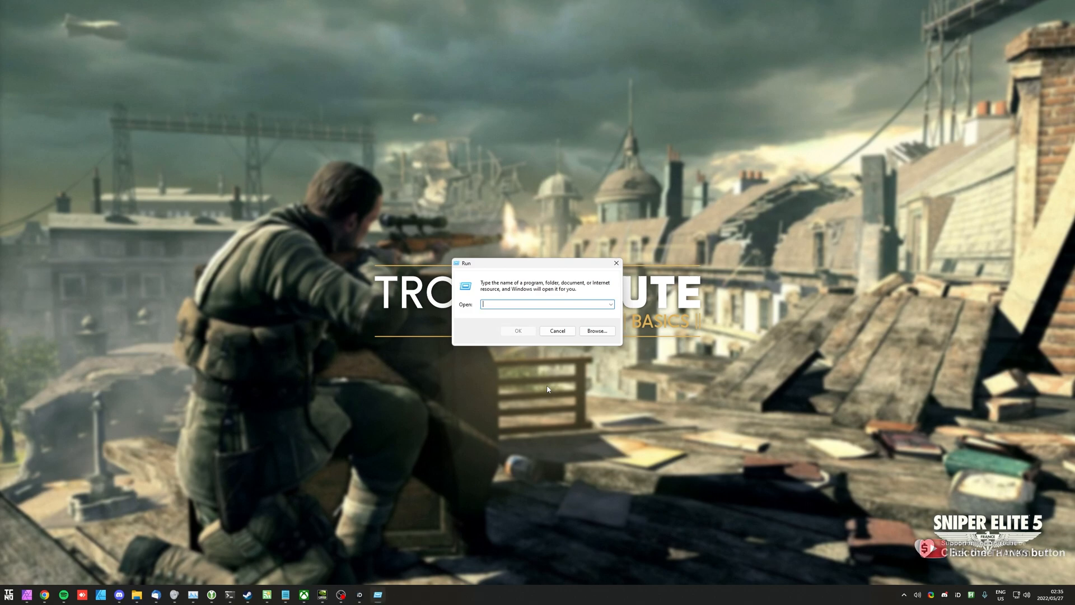
# Step: Enter %LocalAppData% via the autocomplete suggestion and launch it to show the AppData Local folder
pyautogui.write('%')
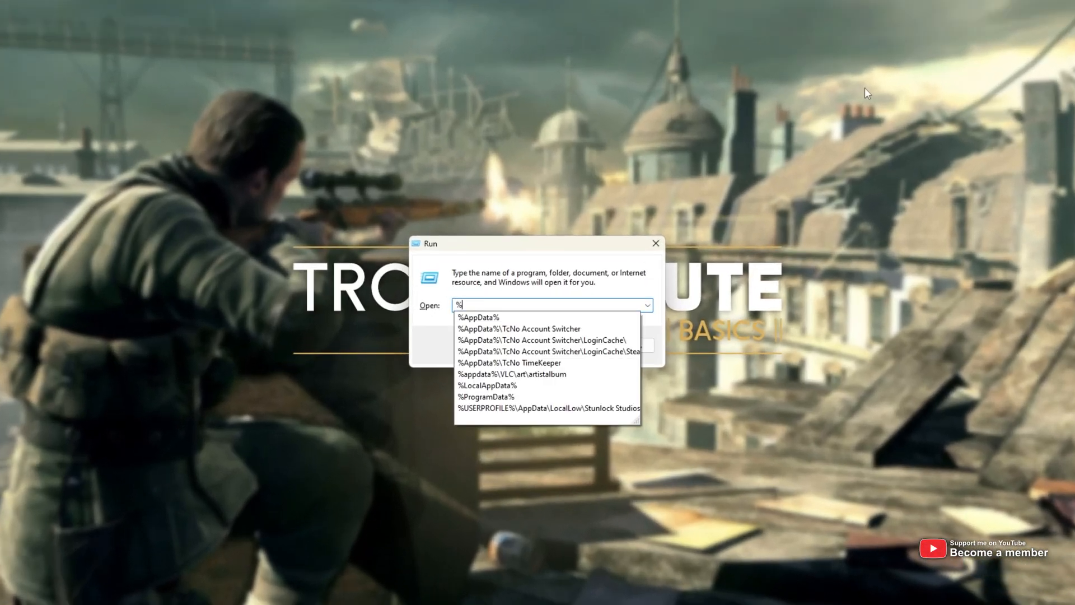
pyautogui.write('LocalA')
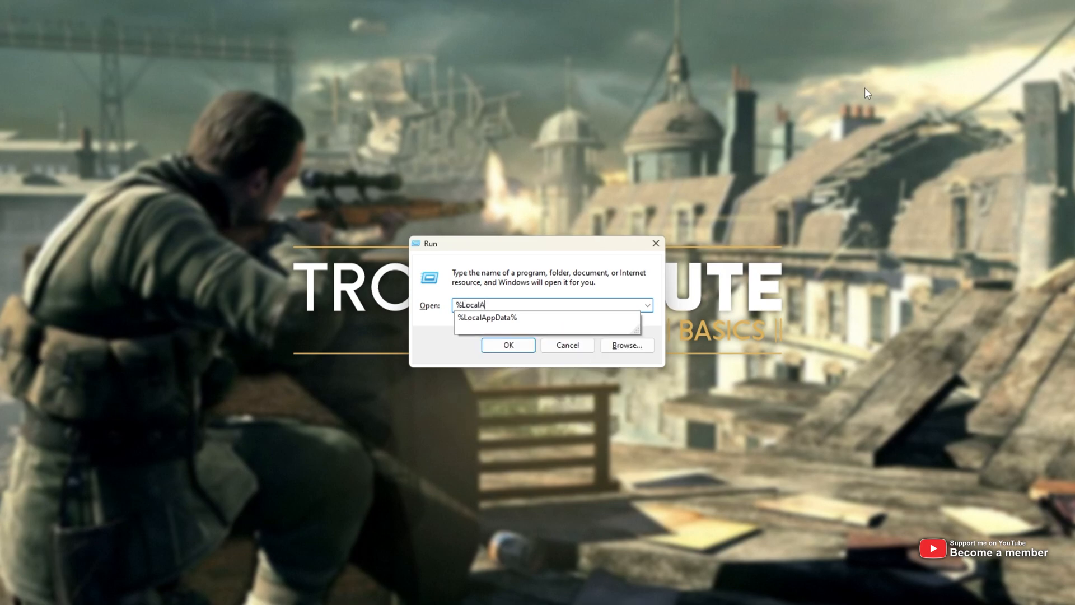
pyautogui.click(487, 317)
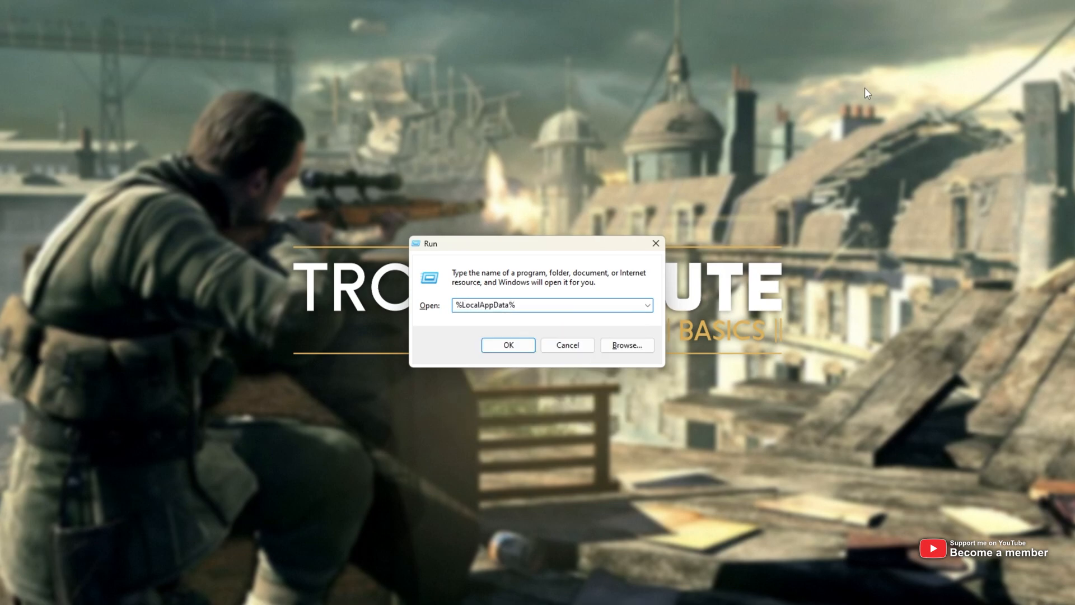
pyautogui.click(508, 345)
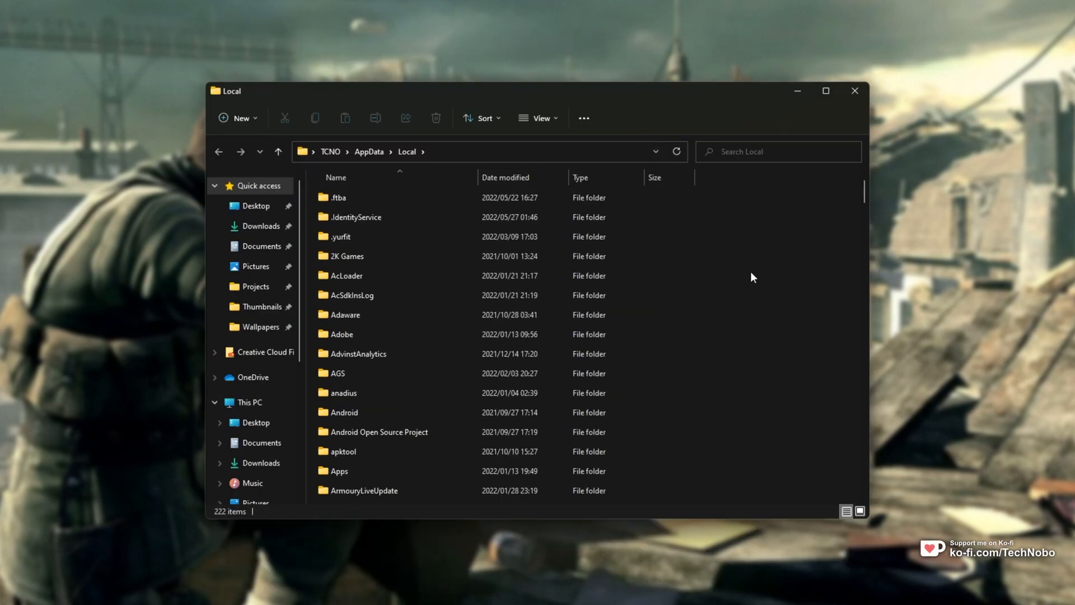
pyautogui.moveTo(711, 283)
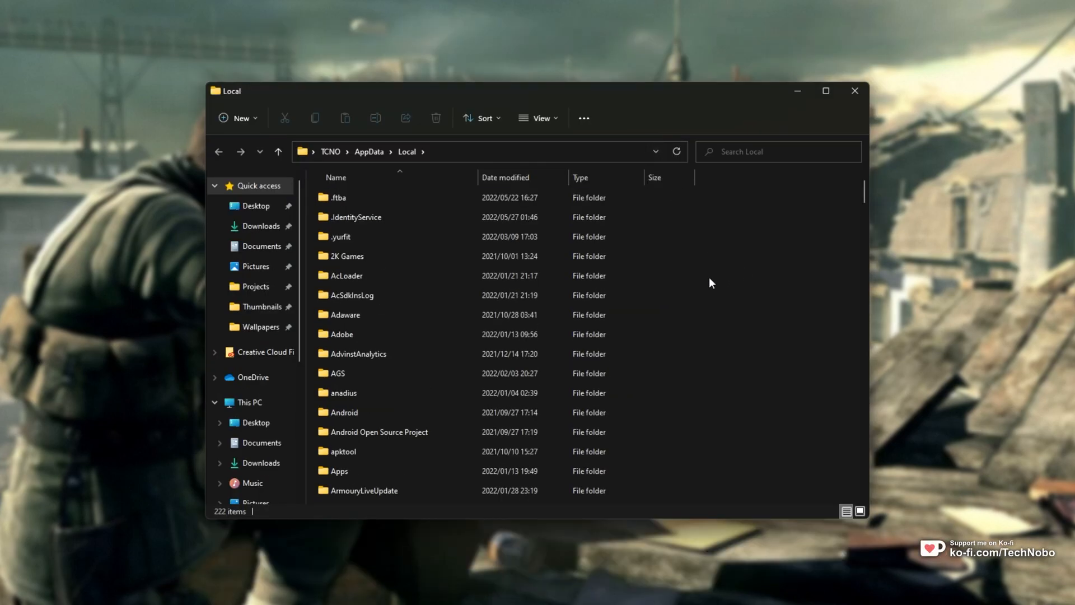
# Step: Enter the Sniper Elite 5 folder from the Local folder list
pyautogui.click(352, 253)
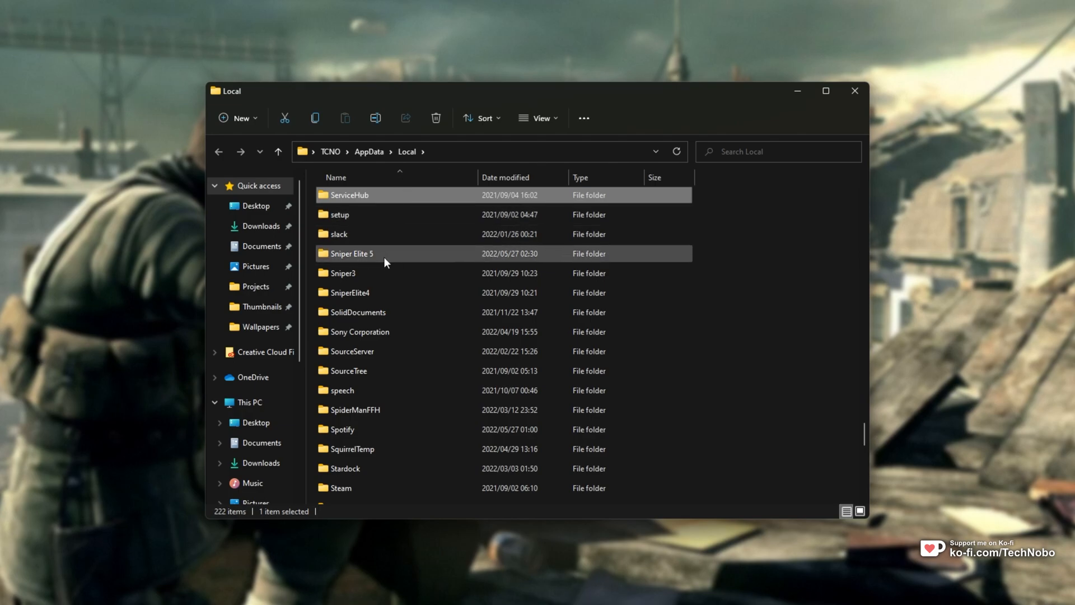
pyautogui.doubleClick(351, 253)
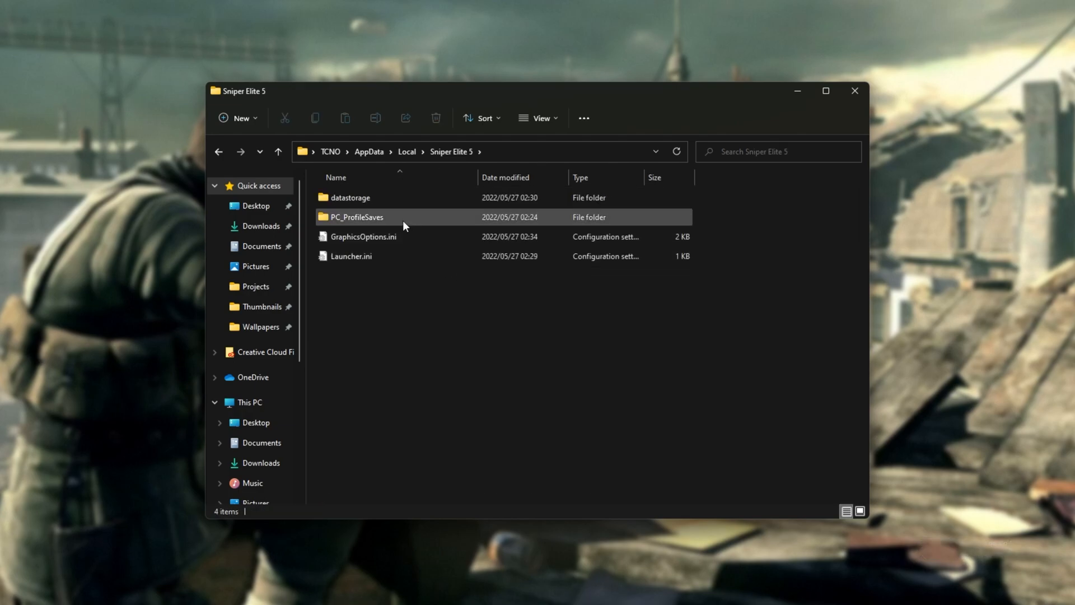
# Step: Browse PC_ProfileSaves into the SteamID folder, select slot3.sav, then go back up to PC_ProfileSaves
pyautogui.doubleClick(356, 216)
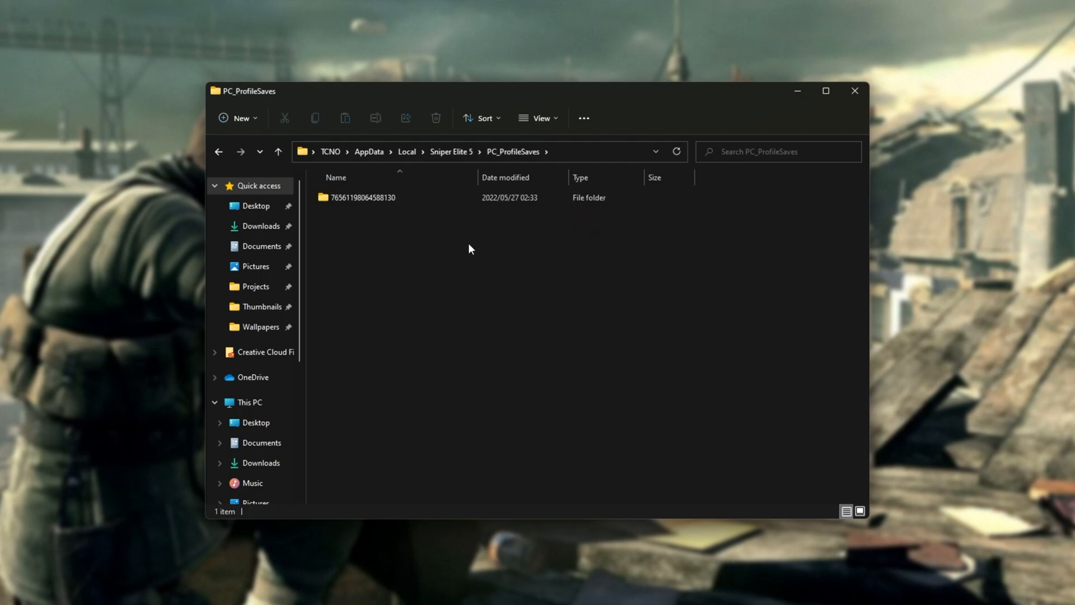
pyautogui.doubleClick(363, 197)
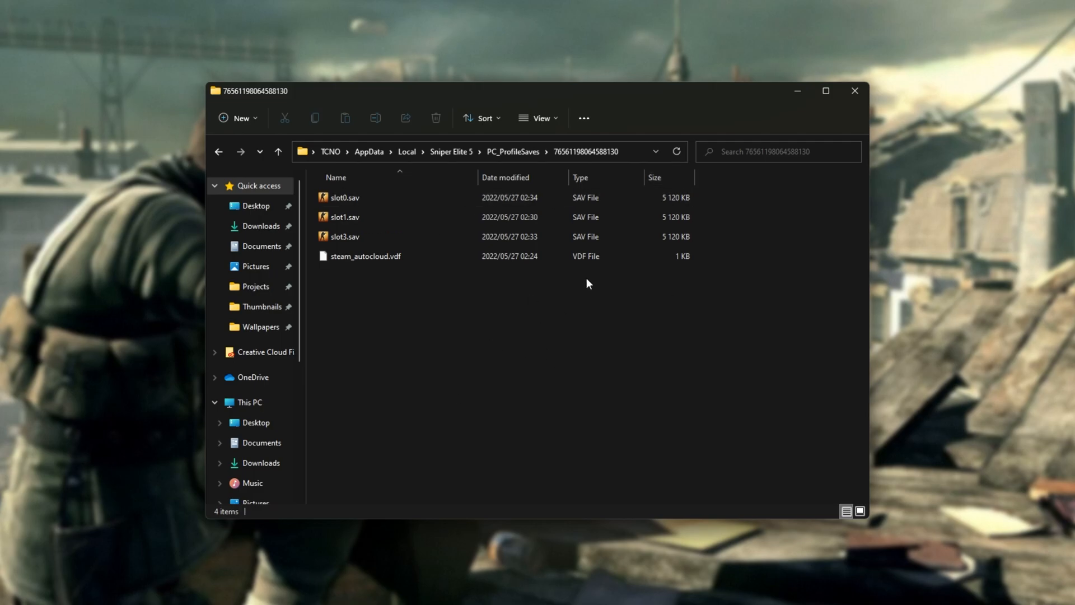
pyautogui.click(344, 236)
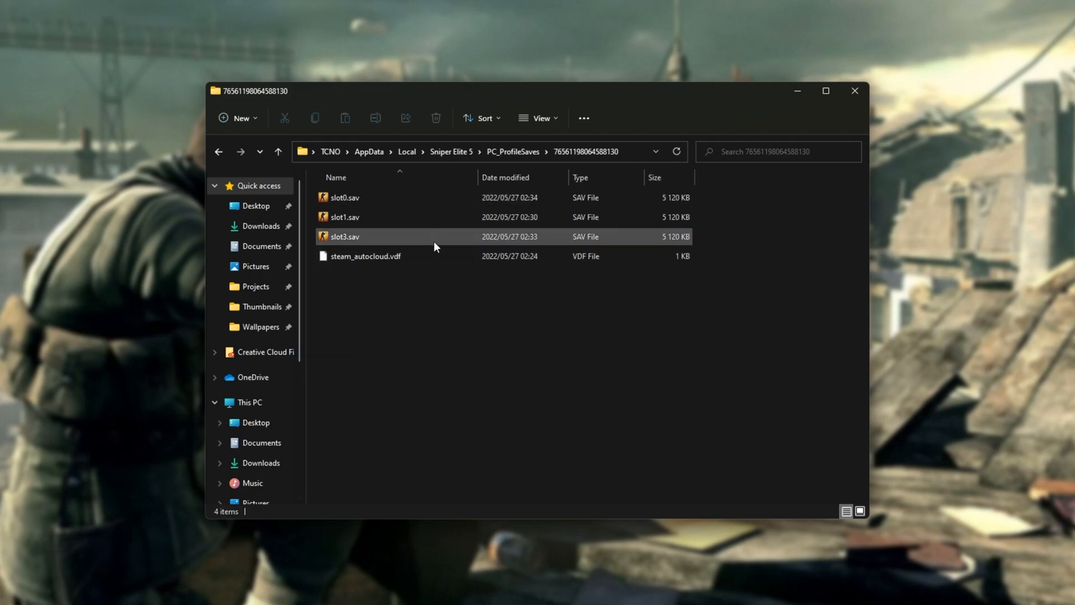
pyautogui.click(277, 151)
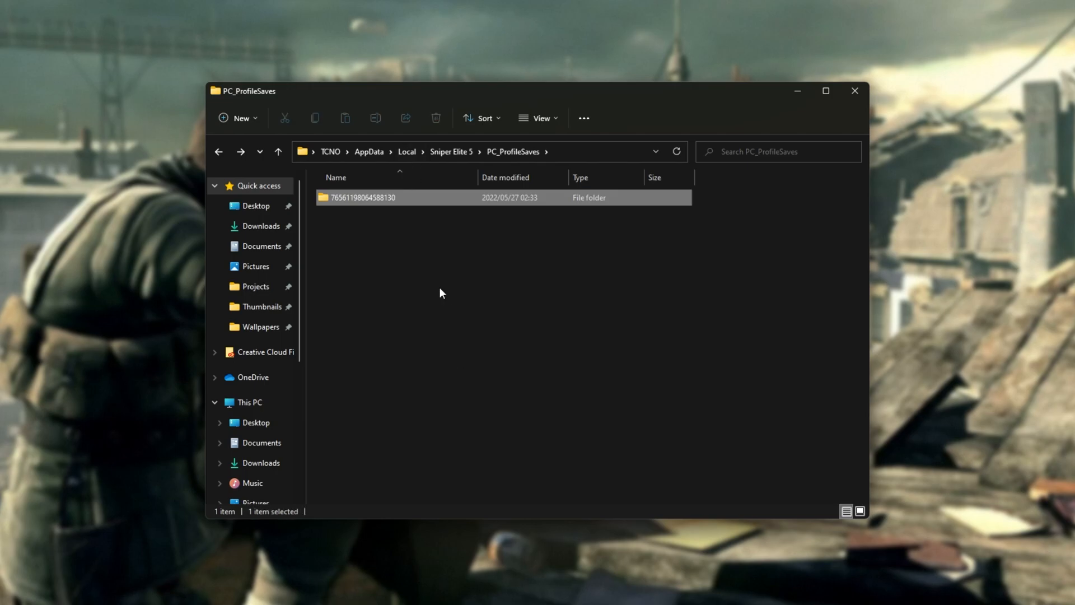